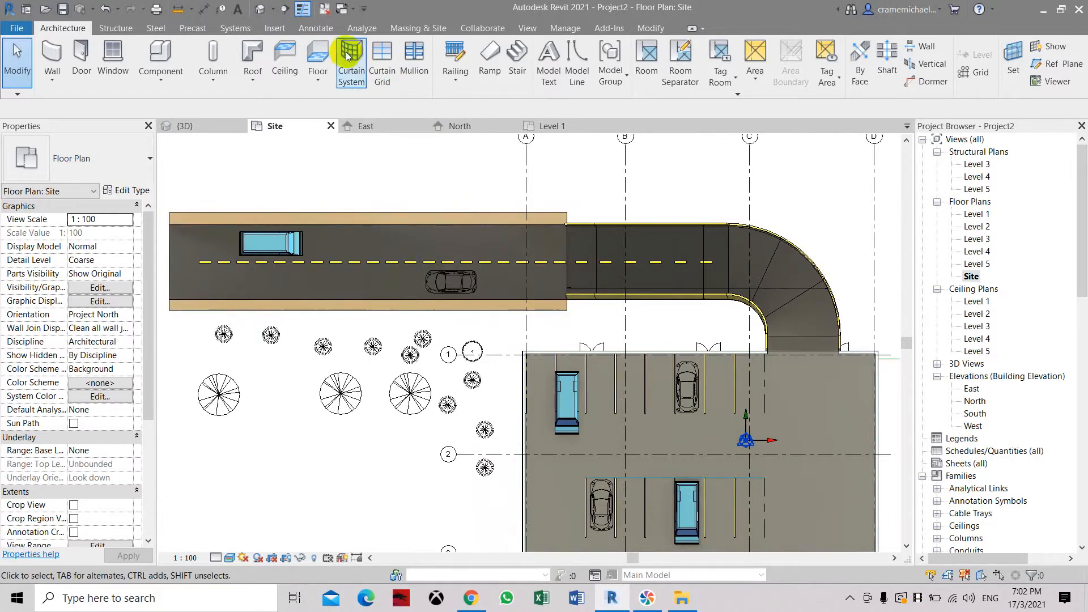
mouse_move(1041, 10)
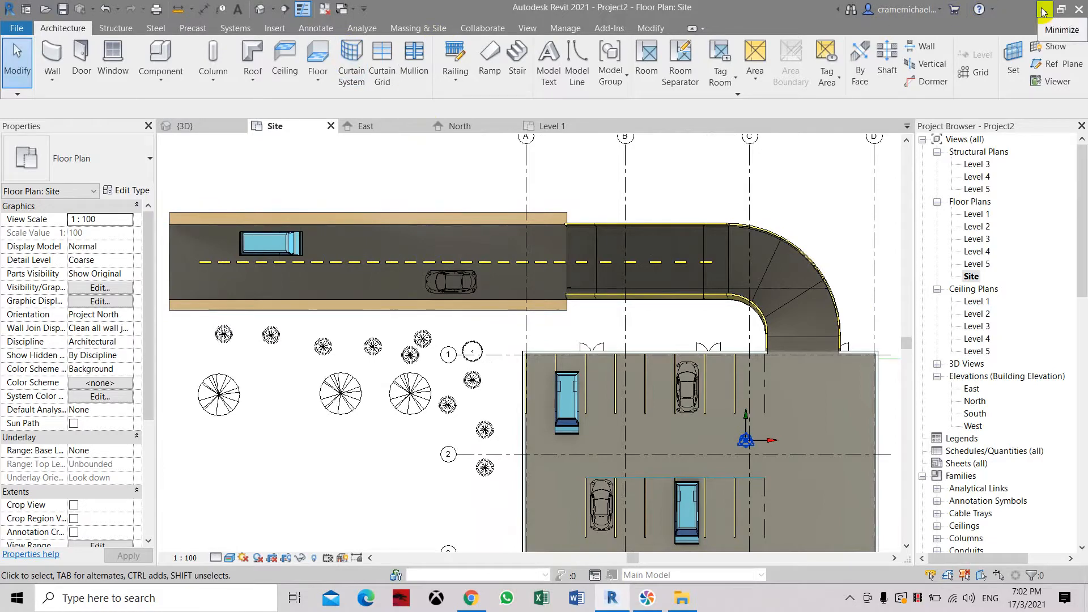
Step: Load the Direction Arrows.rfa family from the Desktop through Insert > Load Family
click(275, 28)
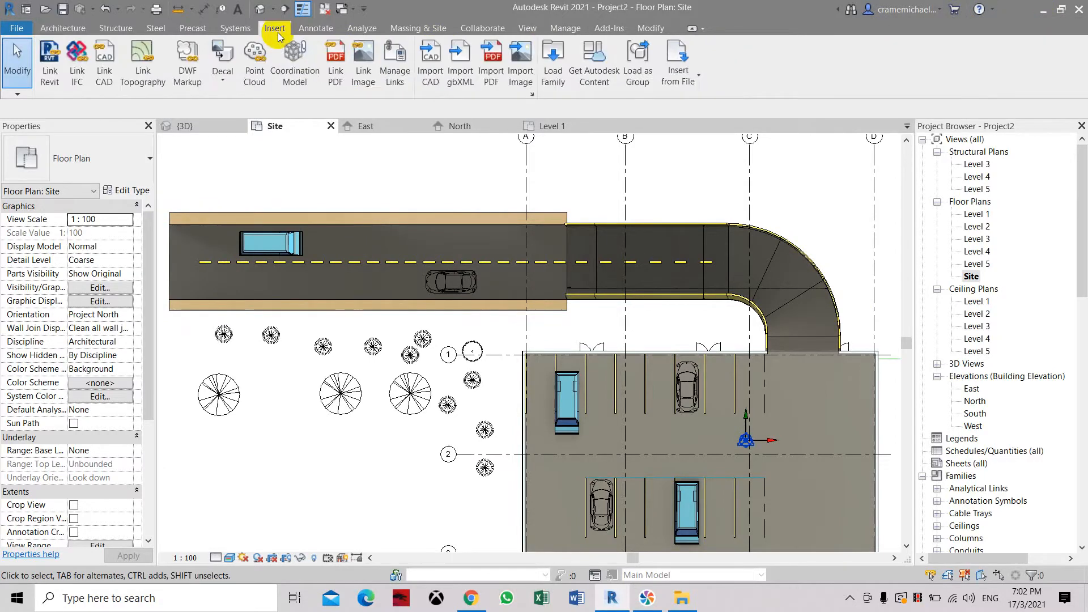
click(551, 62)
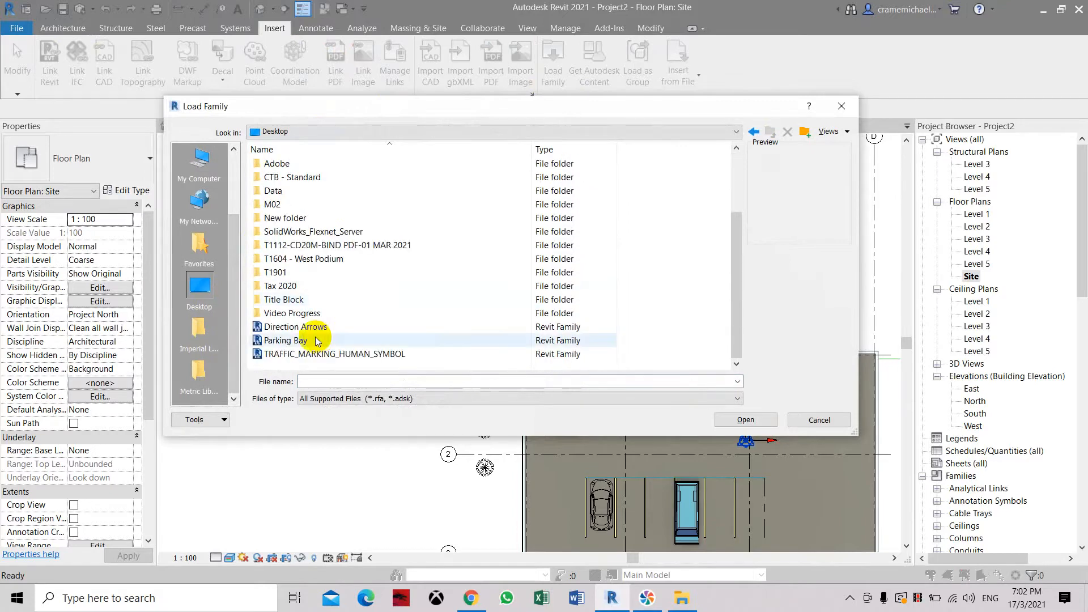
click(294, 326)
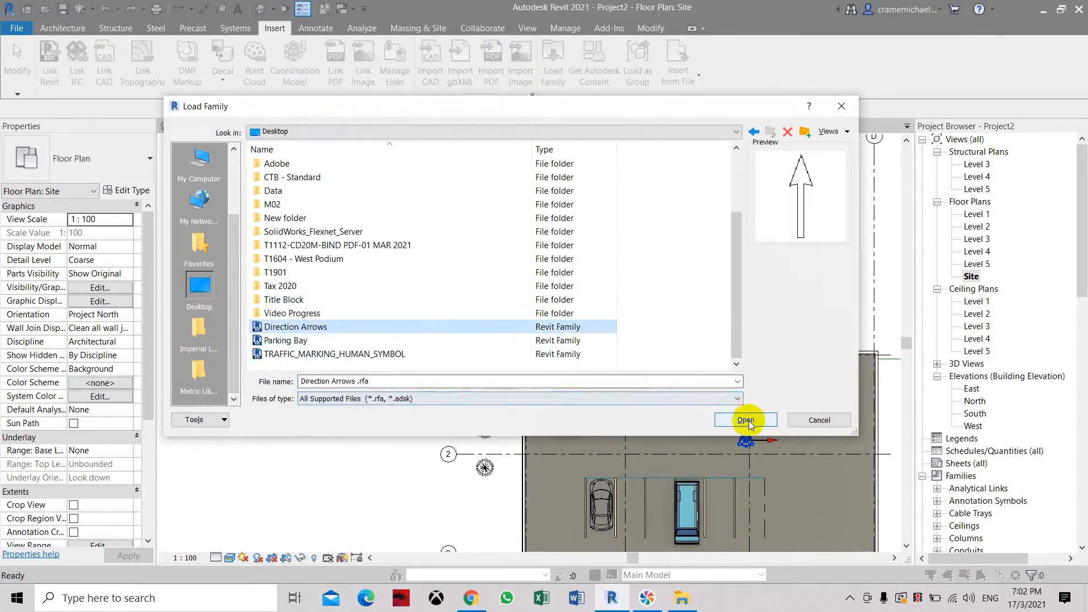
click(745, 419)
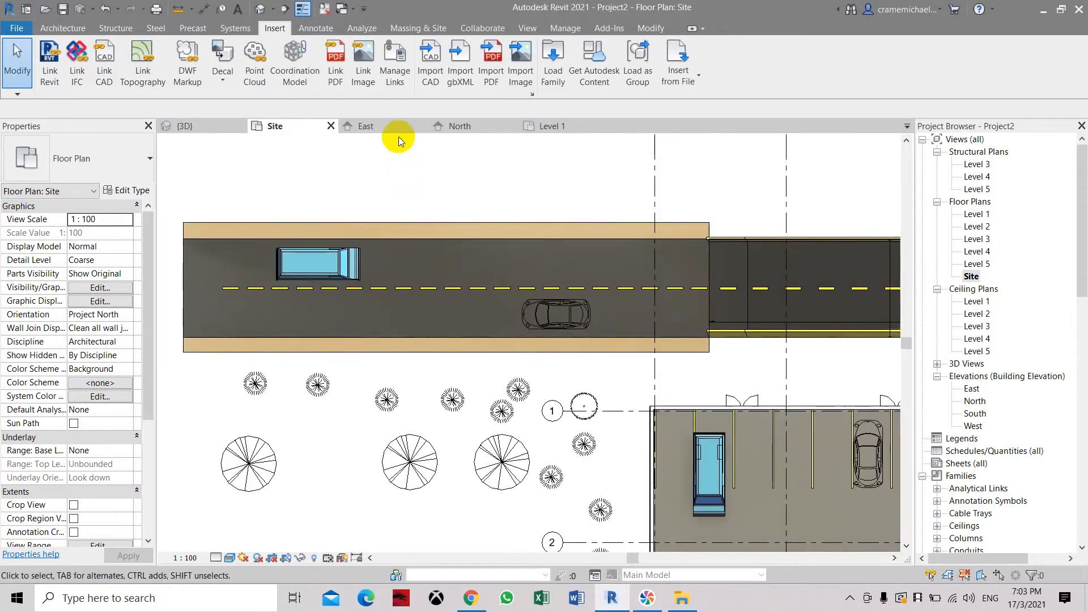
mouse_move(398, 156)
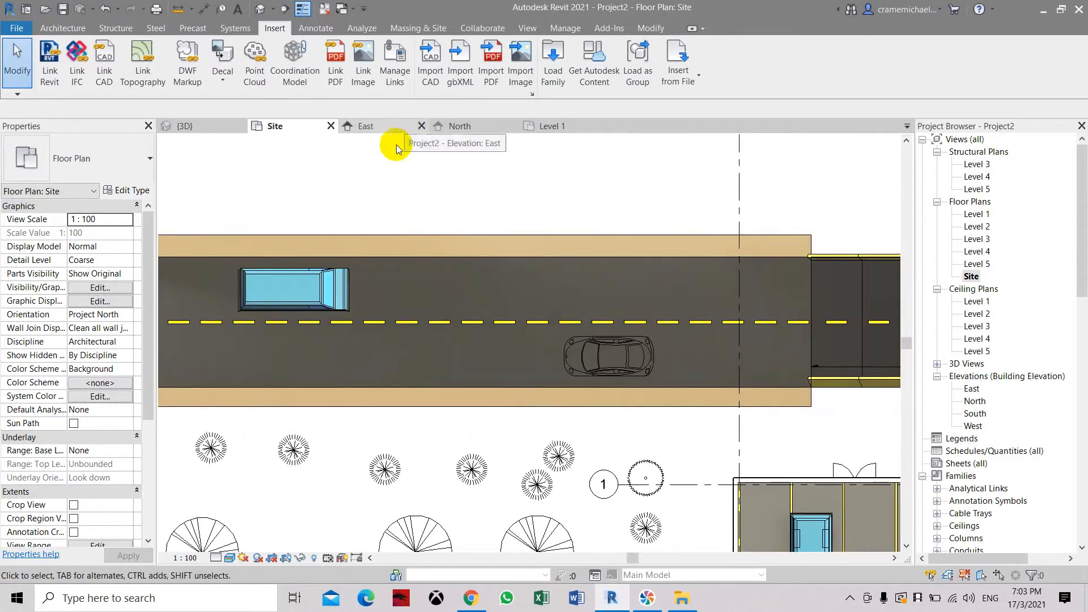
Step: Place Direction Arrows components on the road between the van and the car
click(61, 27)
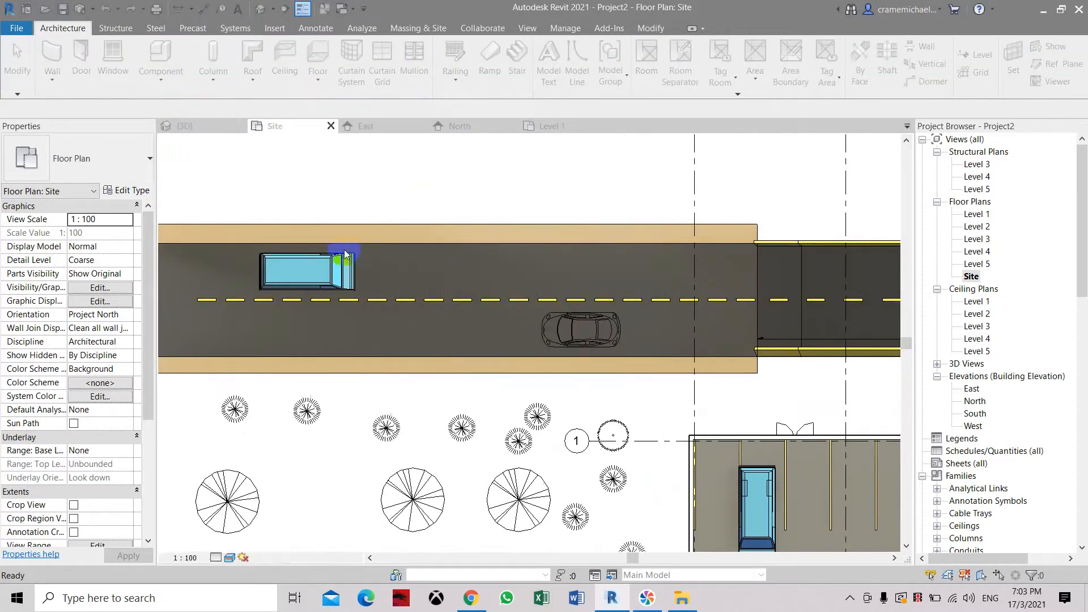
click(161, 63)
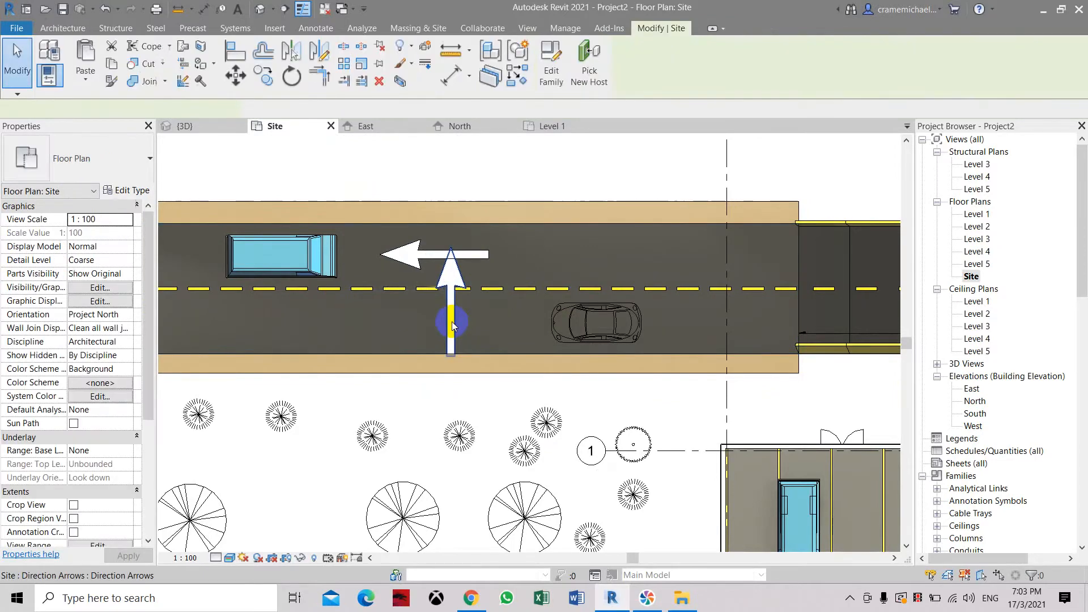
Step: Rotate the upright arrow by -90, then by 90 degrees, so it points left
click(451, 319)
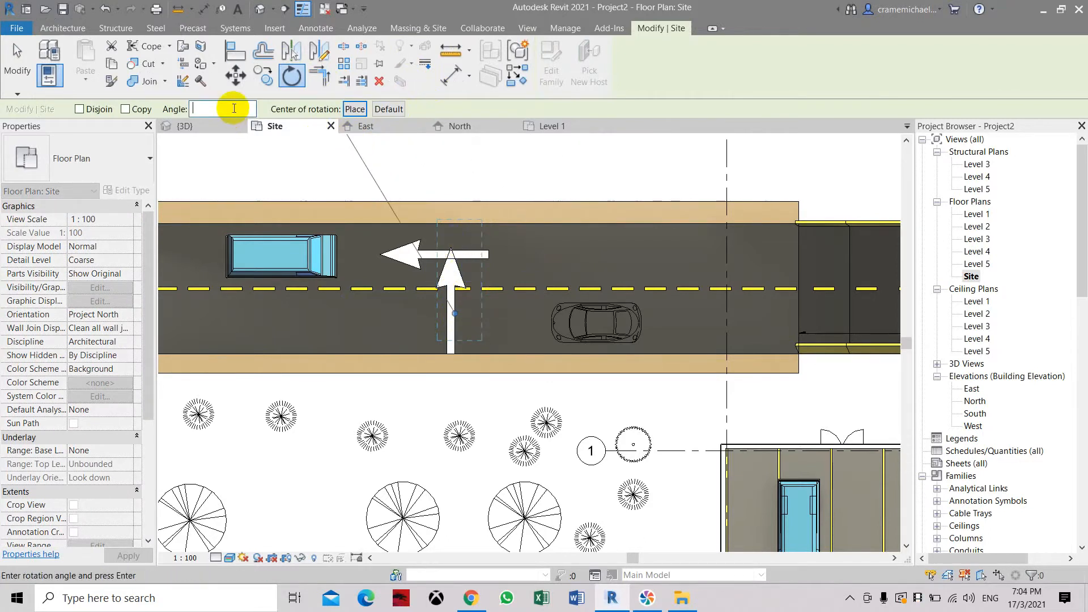
text(-90)
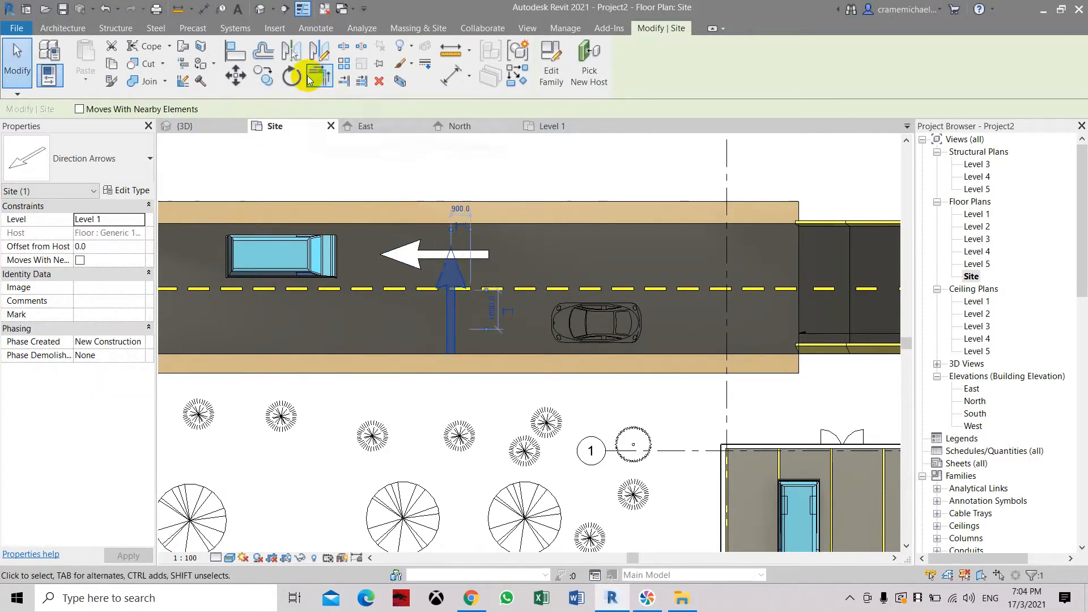
click(291, 75)
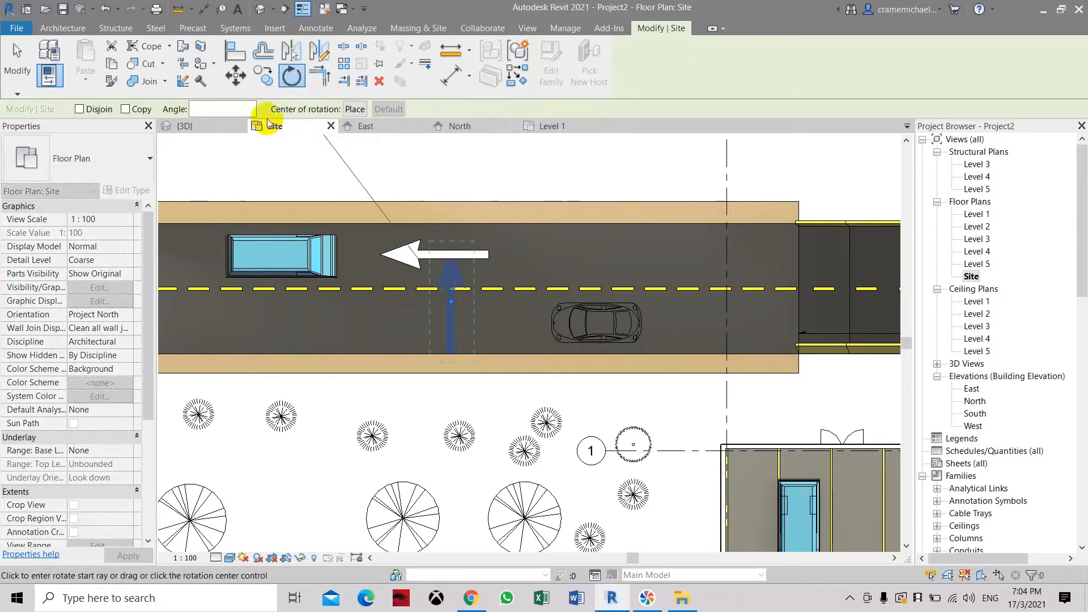
text(90)
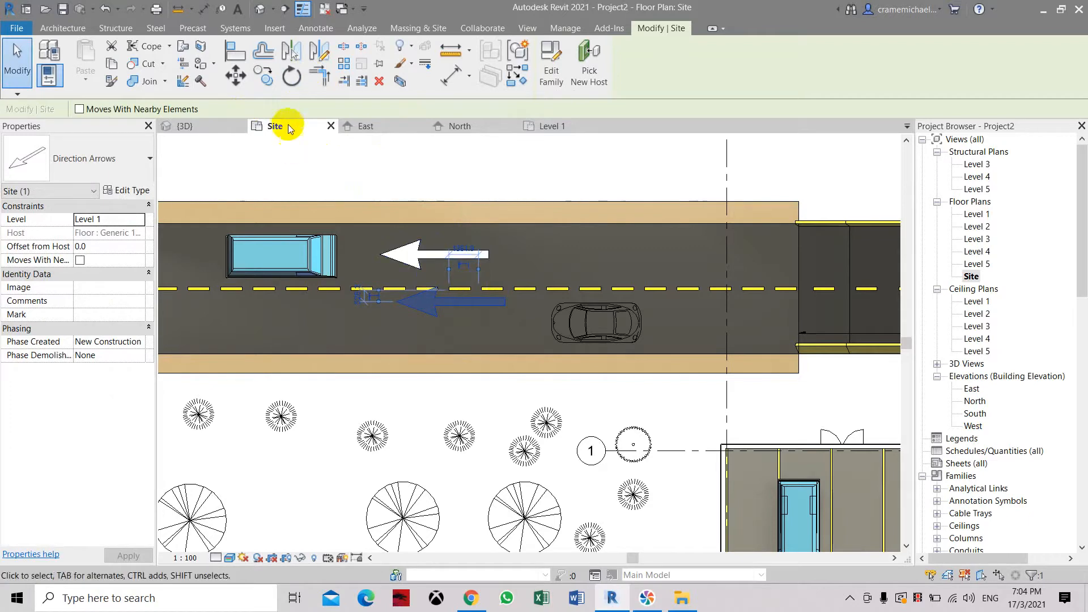
mouse_move(290, 77)
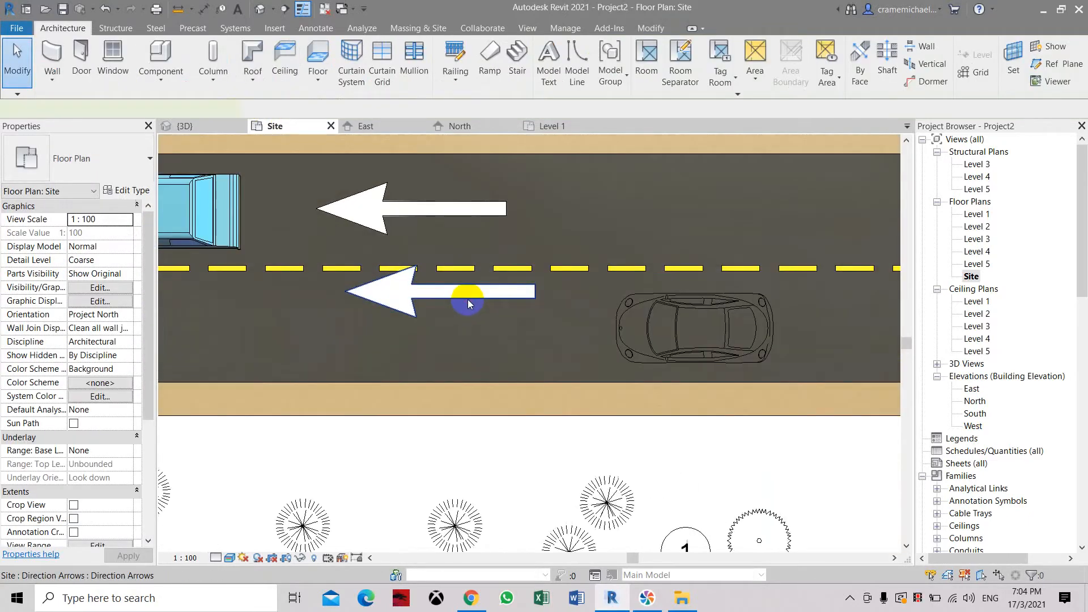
Step: Mirror the lower-lane arrow to point right, then move both arrows along the road
click(464, 291)
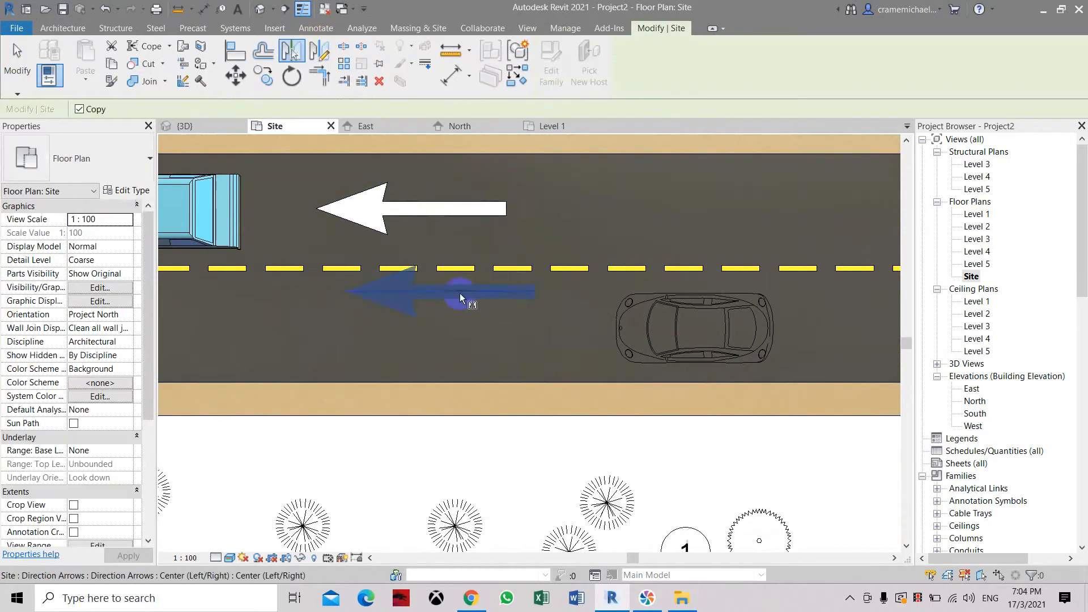
click(461, 291)
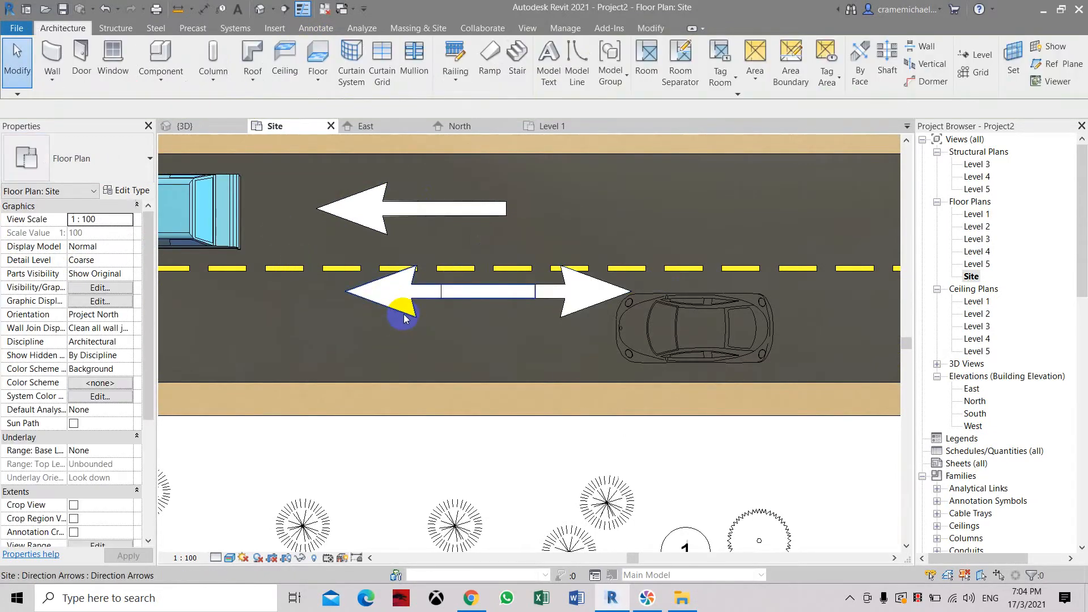
drag(402, 316, 455, 307)
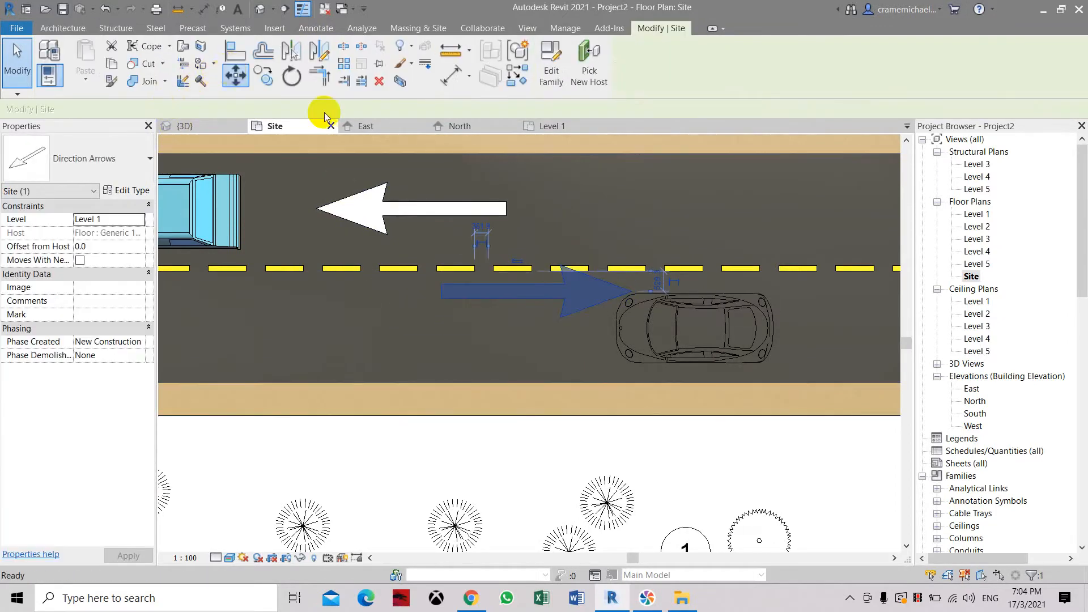
click(505, 217)
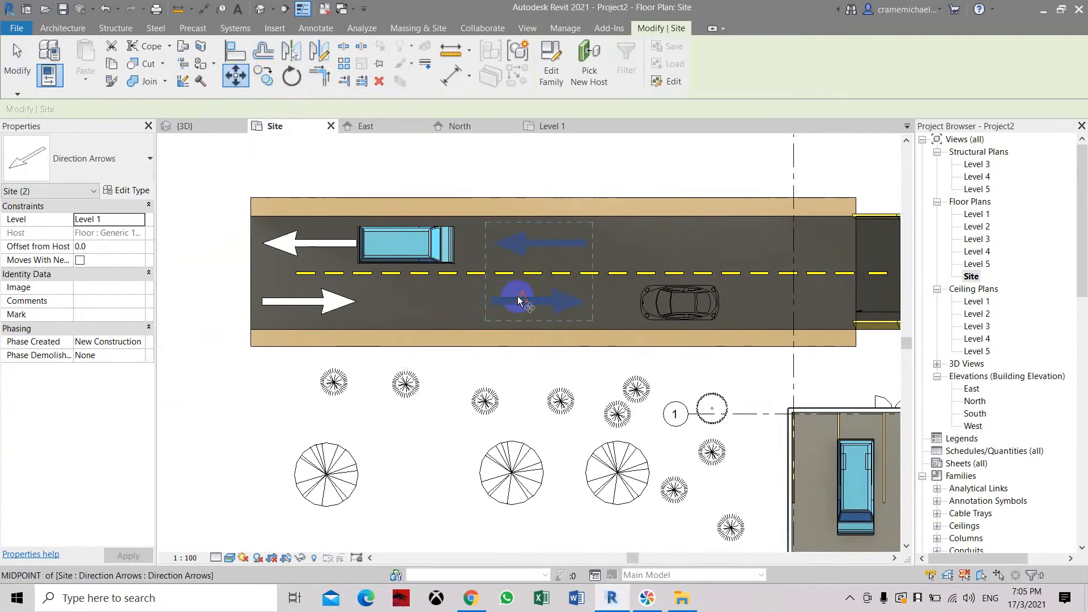
drag(517, 300, 744, 298)
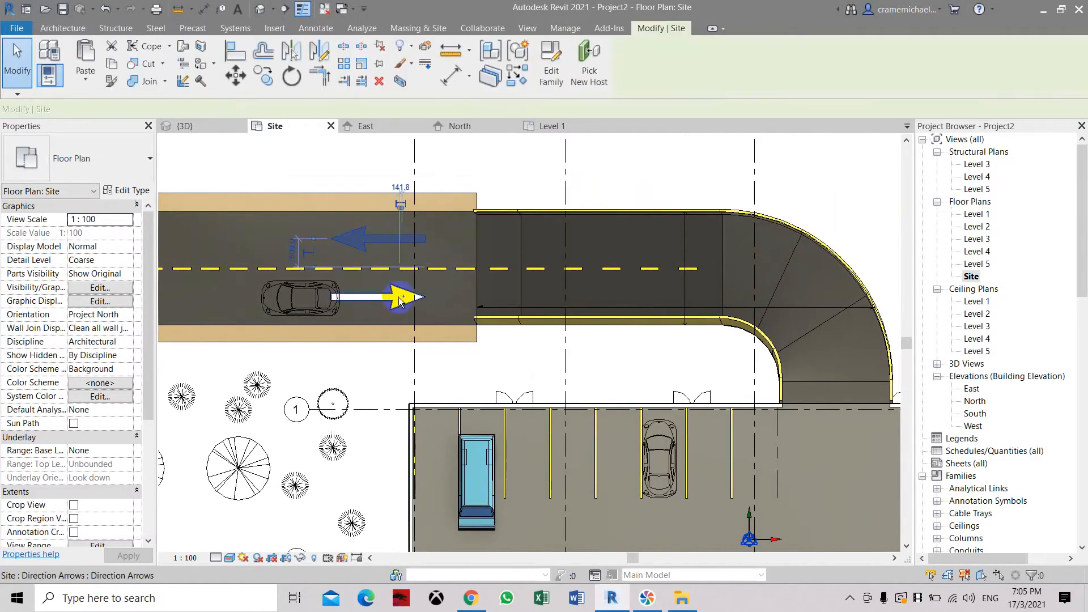
Step: Select the lane arrow pair and copy it 12600 onto the ramp section
click(412, 237)
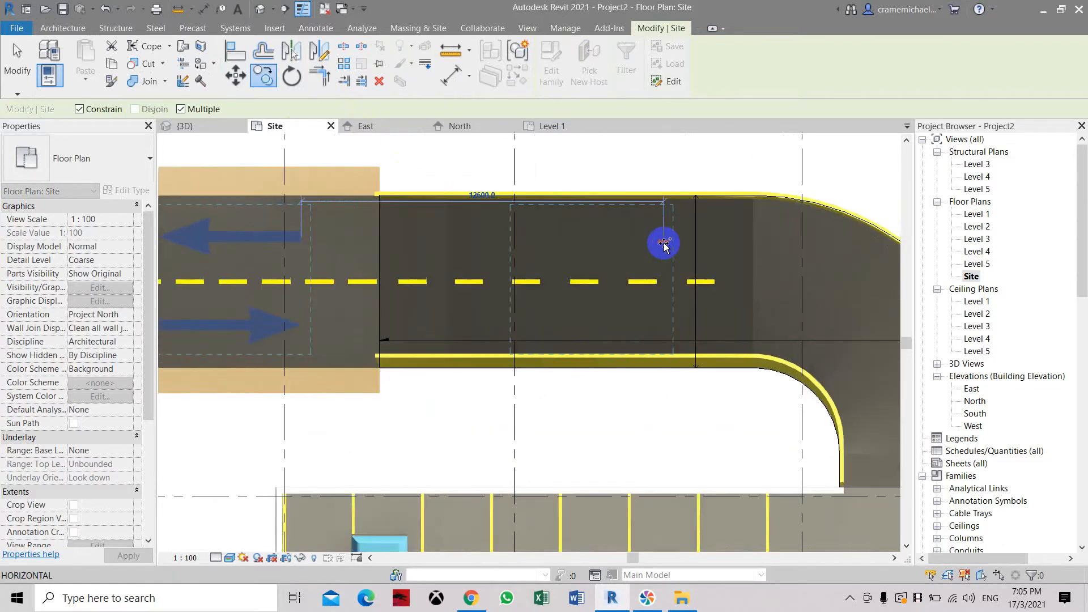
drag(662, 243, 673, 248)
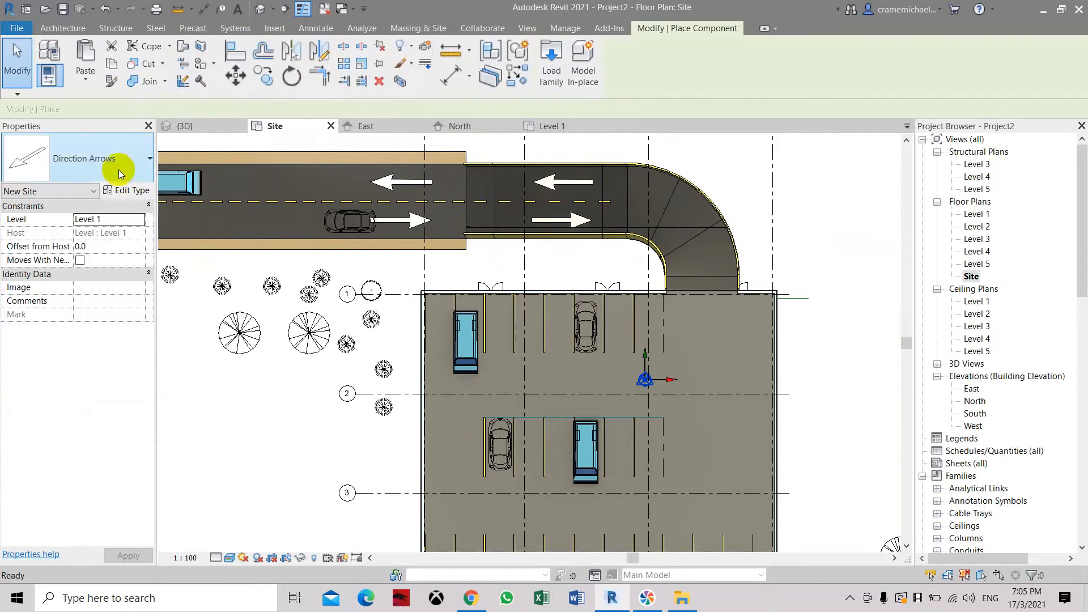
Step: Choose the Direction Arrows type in the Type Selector to place more lane arrows
click(148, 158)
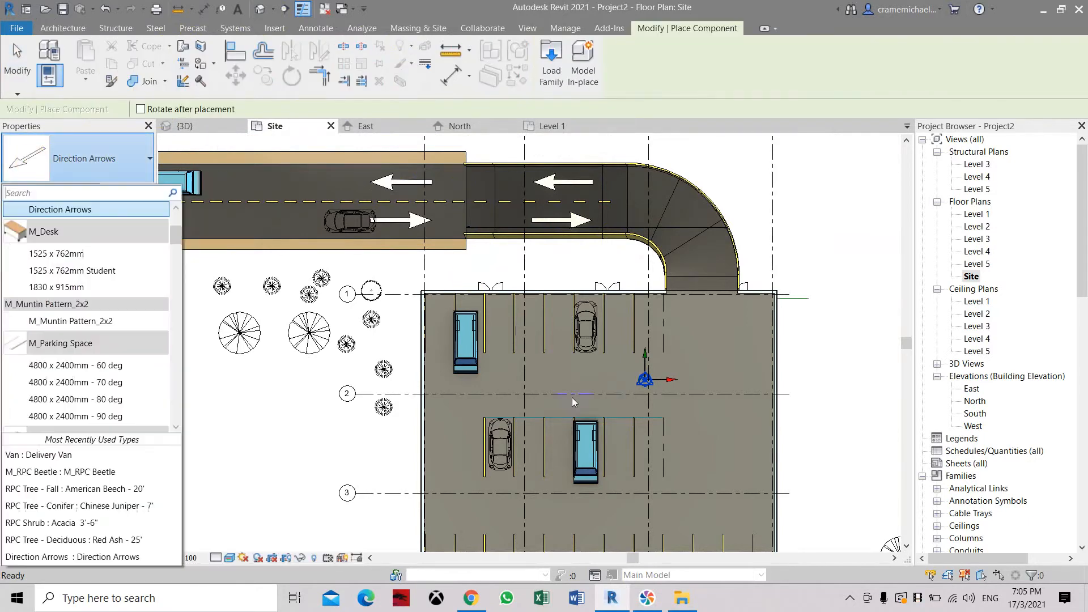
click(251, 266)
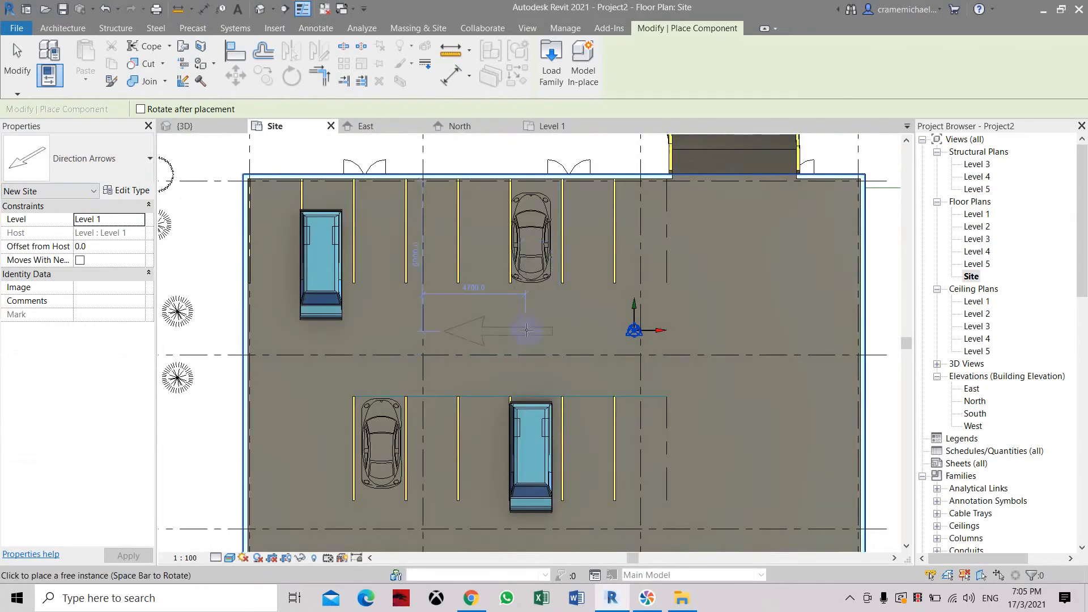
mouse_move(555, 322)
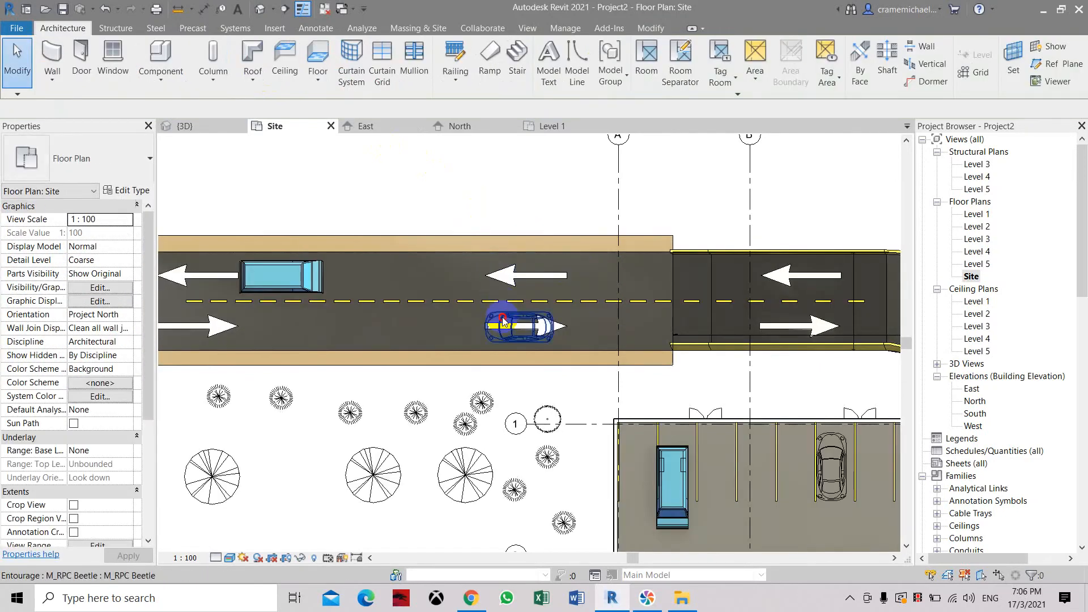
Step: Select the Beetle and delivery van to move them into opposite lanes
click(519, 326)
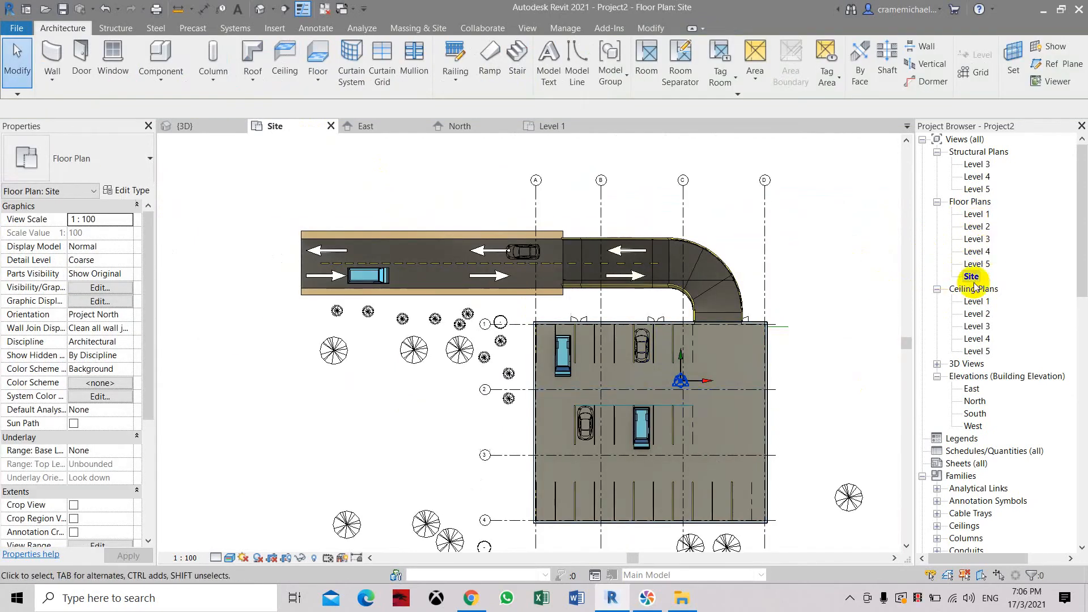
Step: Open the Level 2 floor plan and start placing a Direction Arrows component
double_click(976, 227)
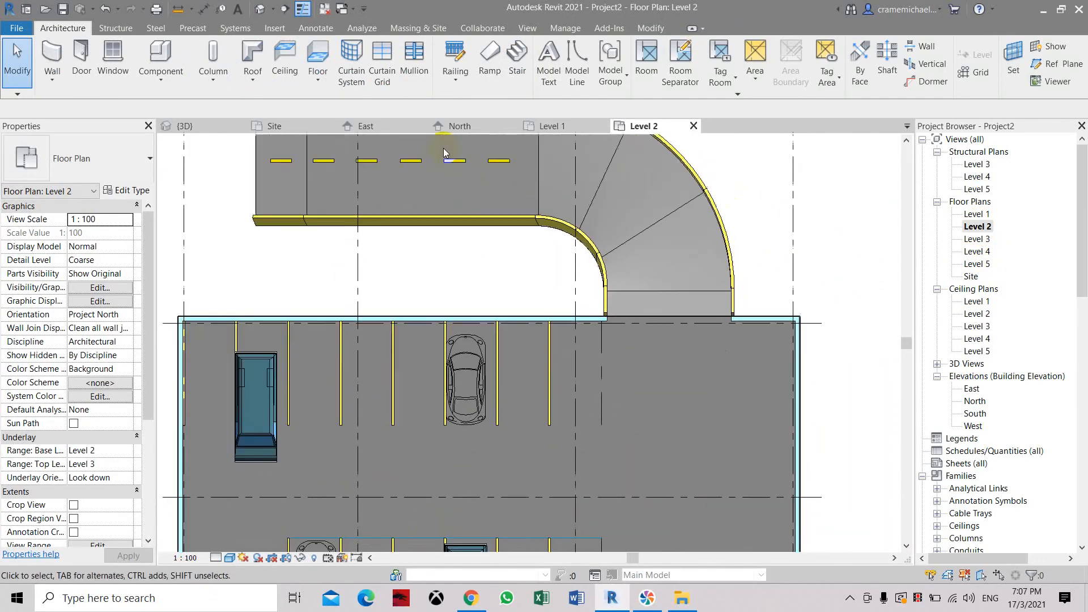
click(160, 59)
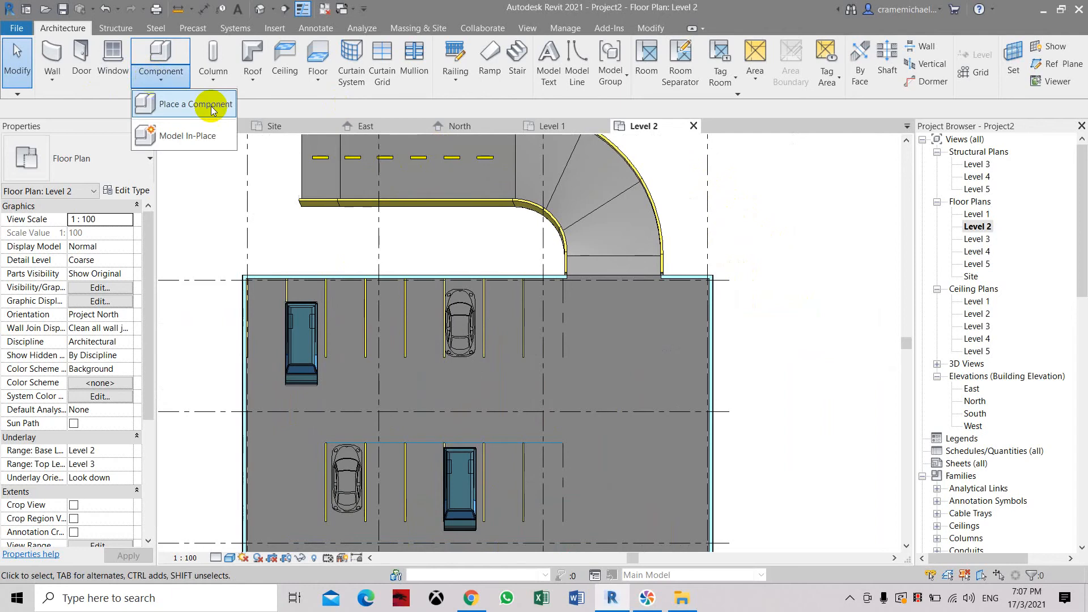
click(183, 105)
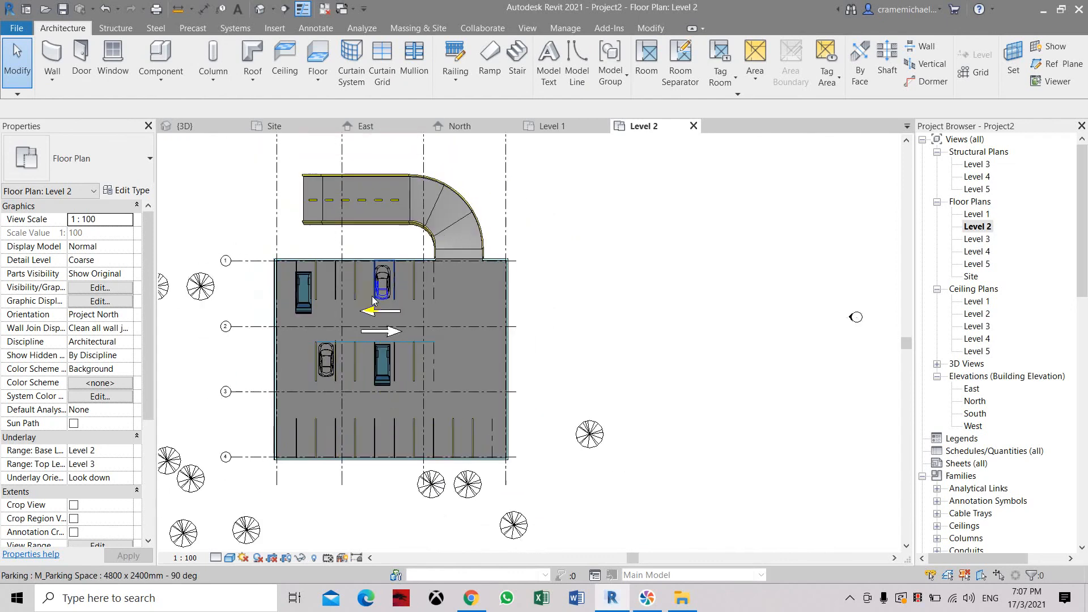
mouse_move(374, 310)
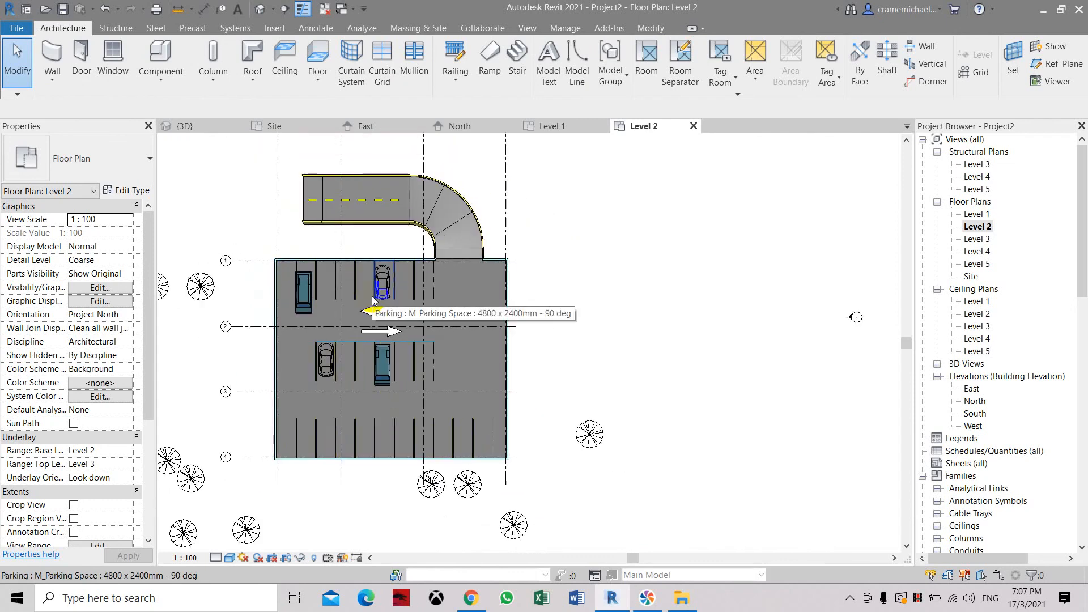